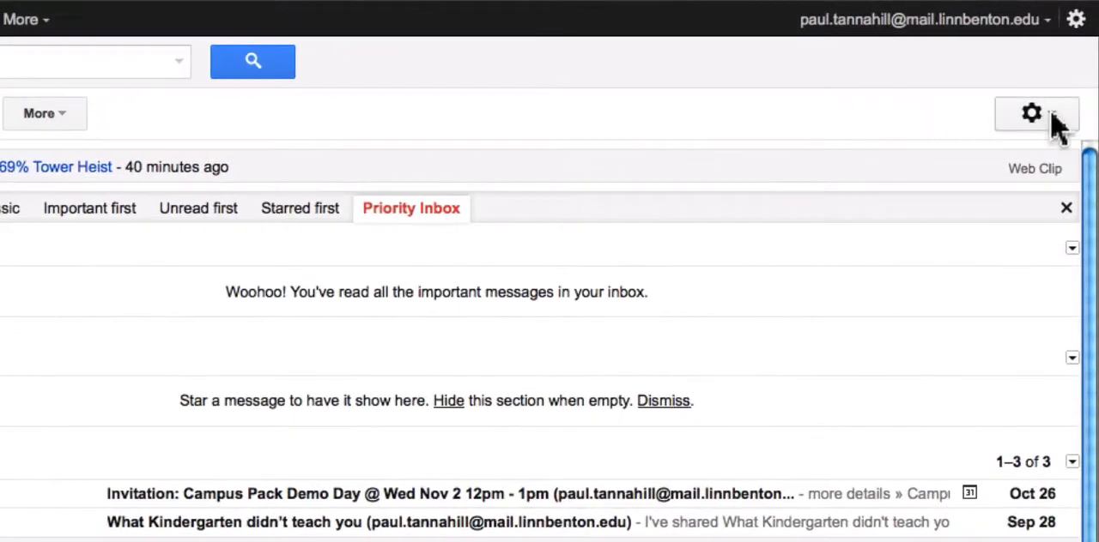
- Go to Mail settings from the gear menu at the top right
left_click(1030, 113)
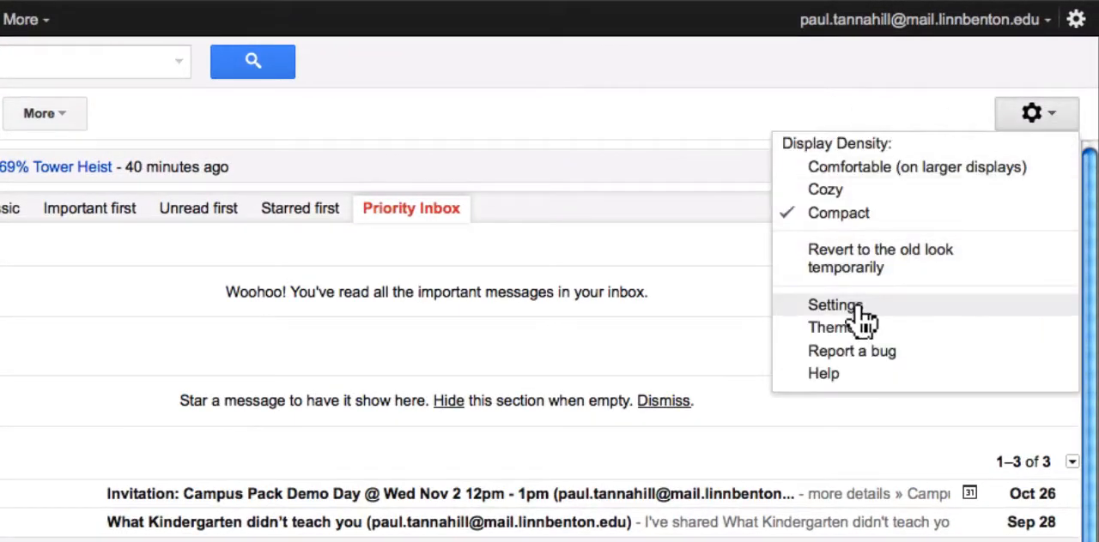
mouse_move(961, 117)
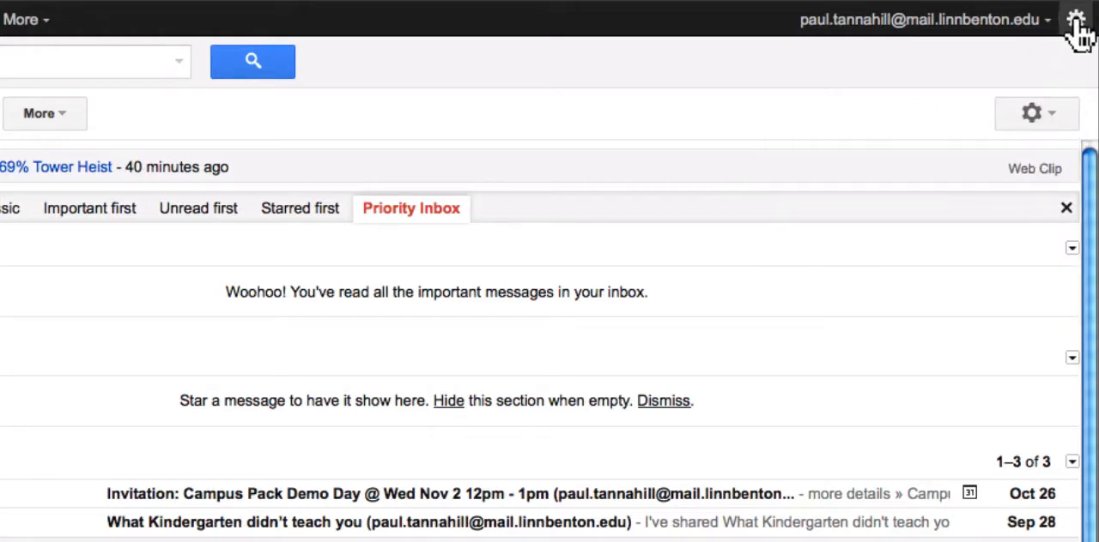
left_click(1075, 19)
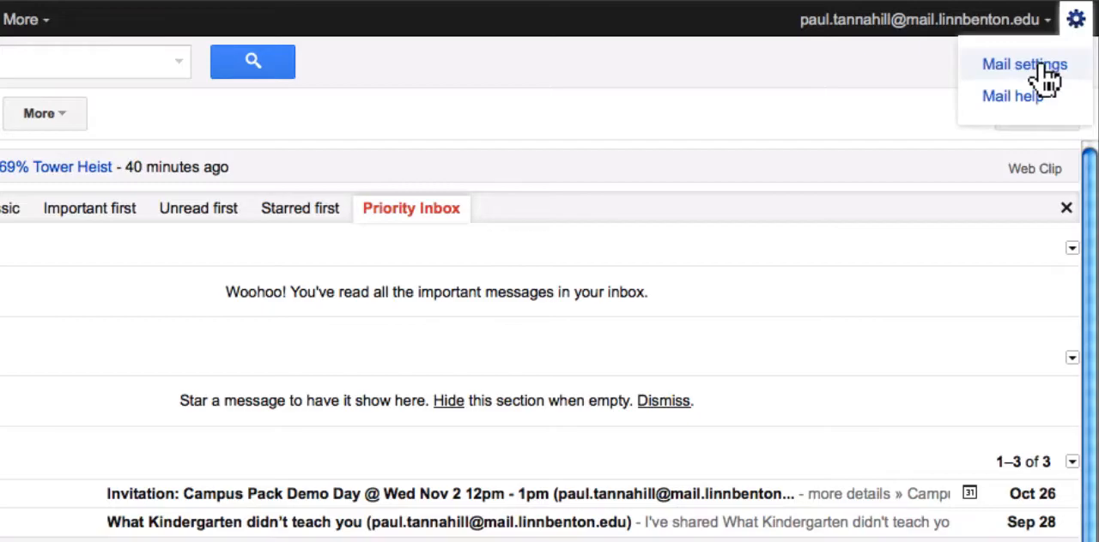
left_click(1023, 65)
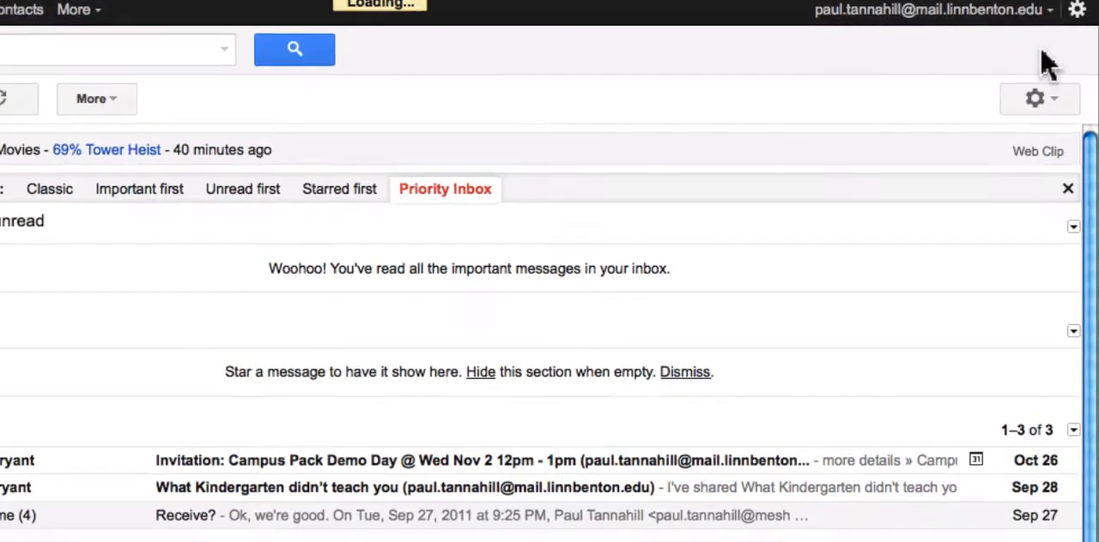
- Show the Forwarding and POP/IMAP section of the settings
left_click(1033, 98)
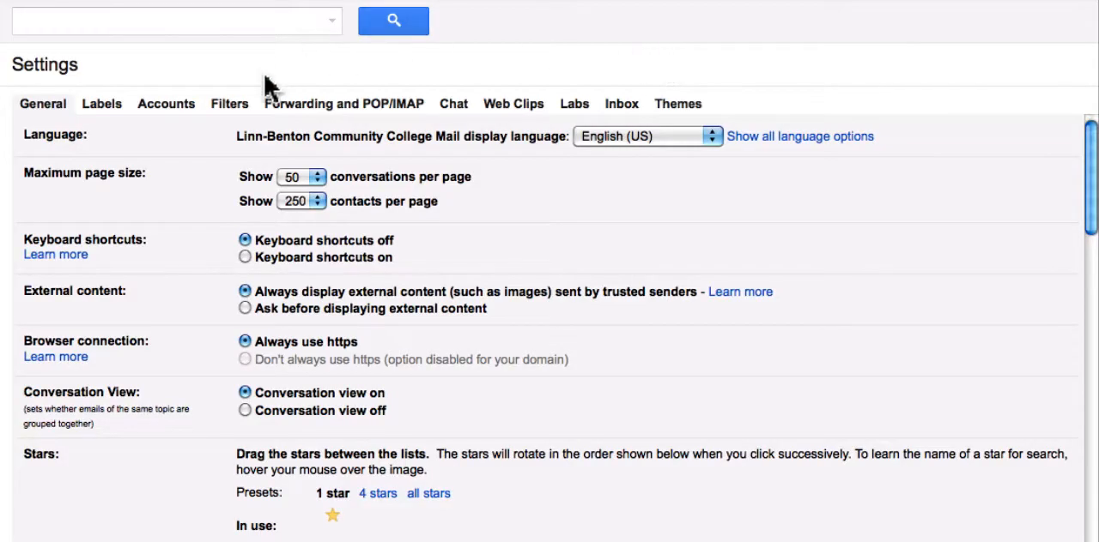
mouse_move(361, 117)
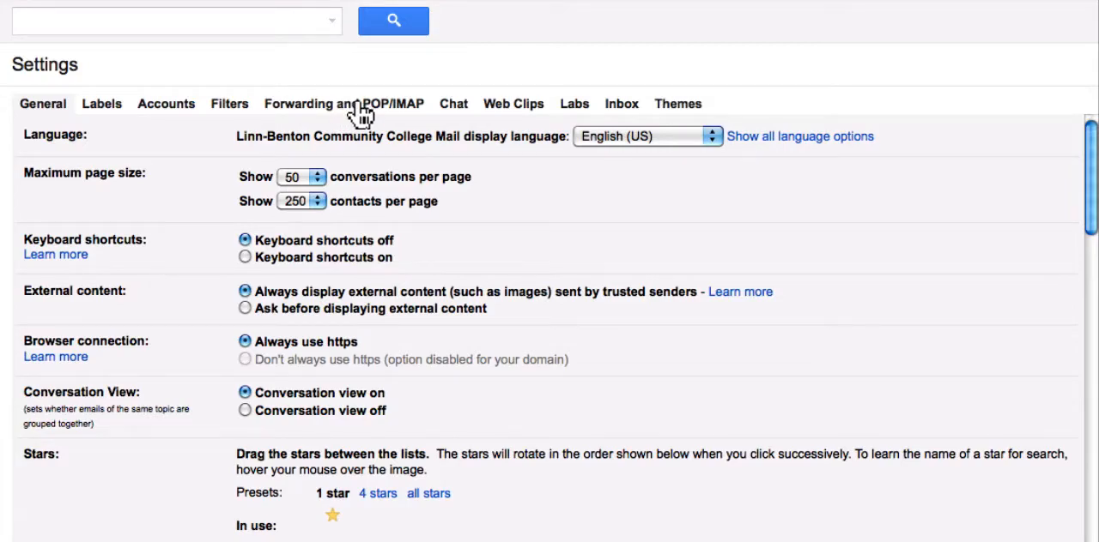
left_click(343, 103)
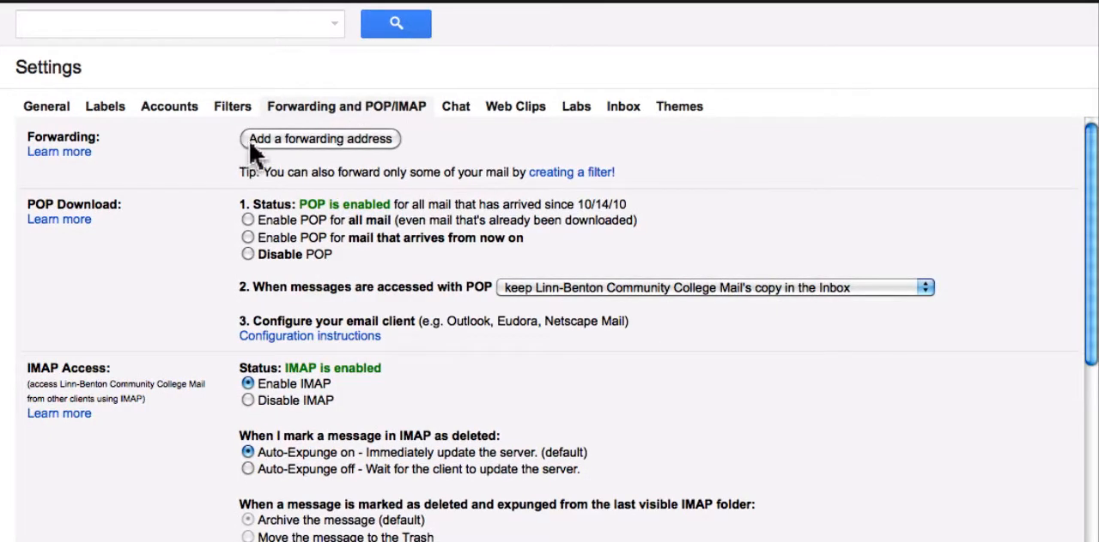
mouse_move(320, 149)
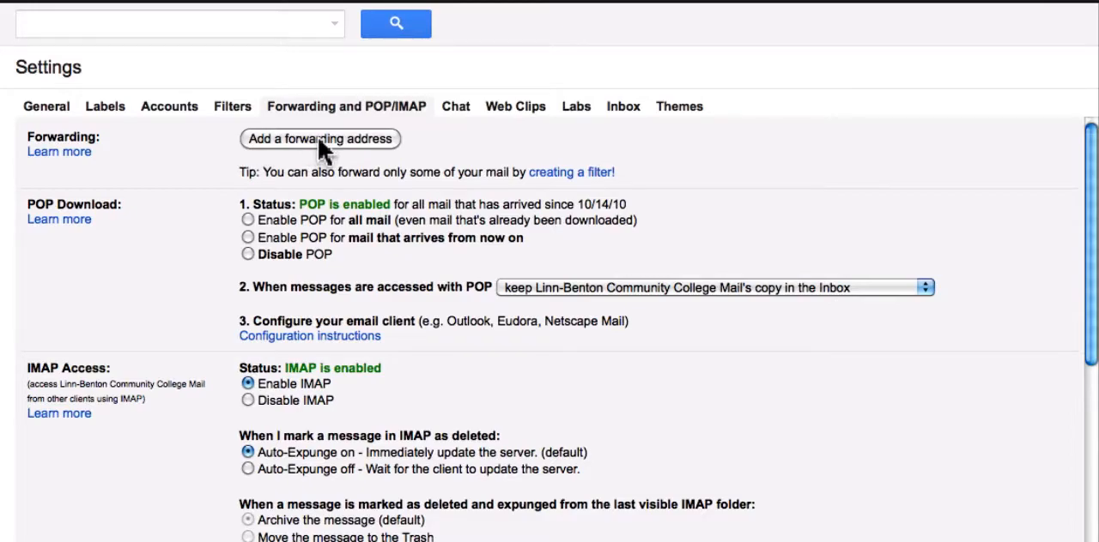
- Add a new forwarding address and acknowledge that a confirmation code was sent
left_click(320, 139)
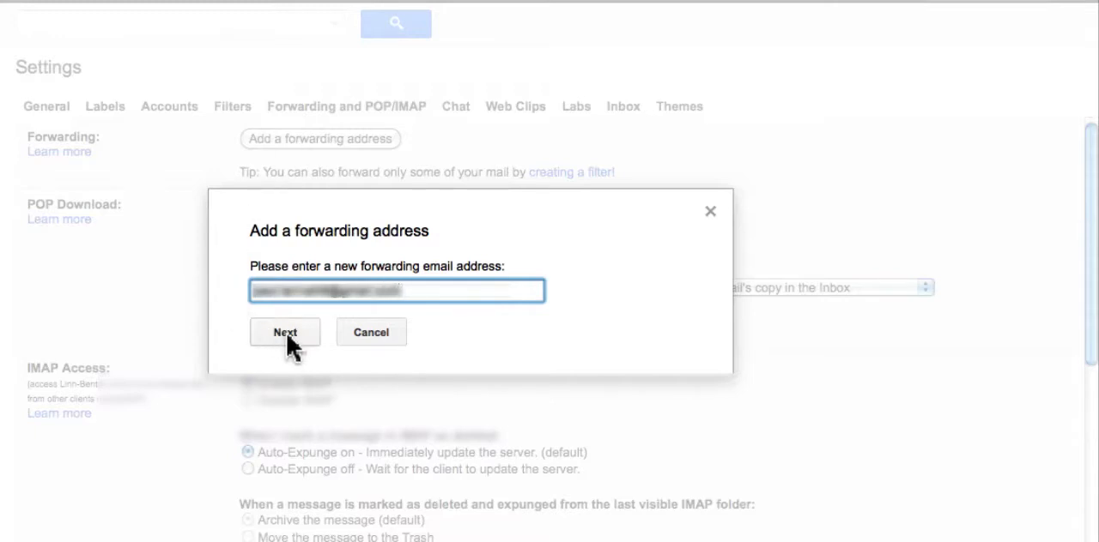
left_click(285, 333)
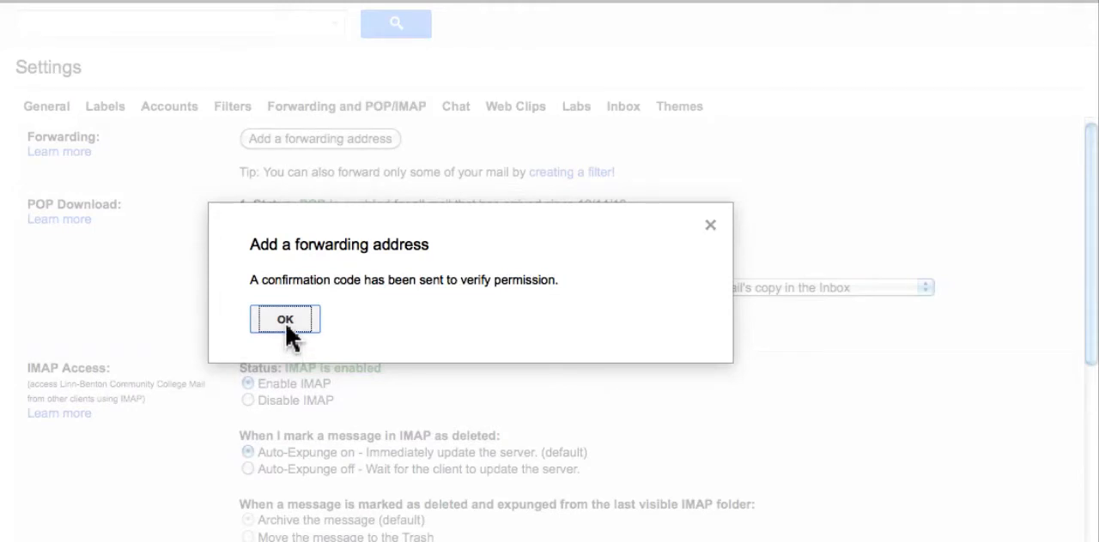
left_click(285, 319)
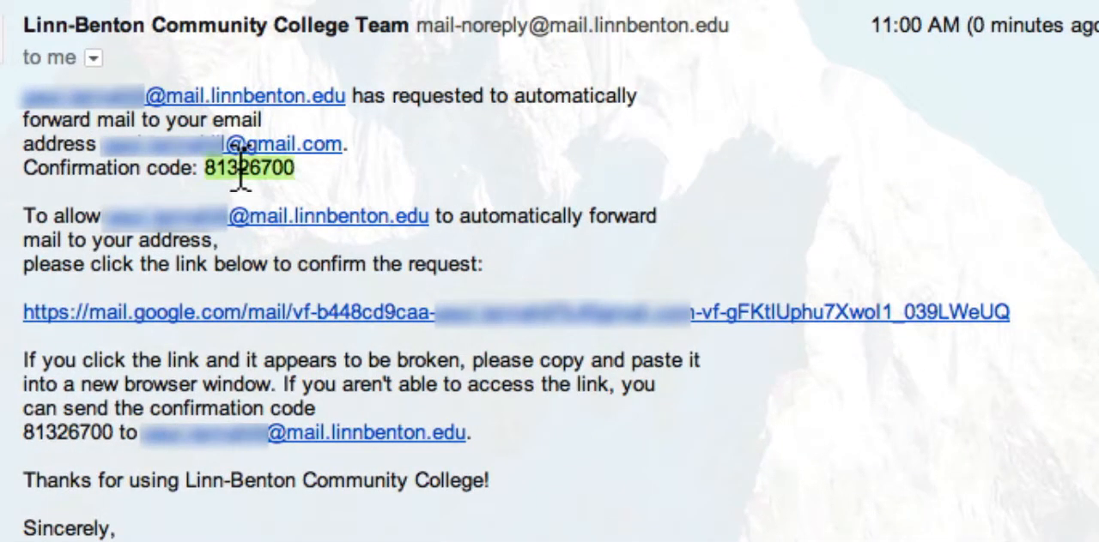
right_click(249, 168)
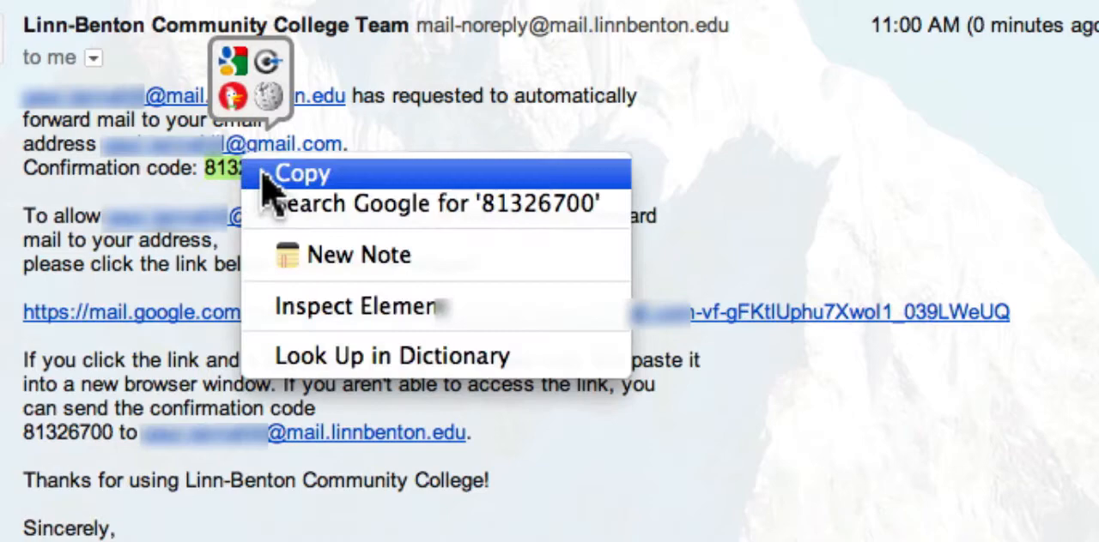
left_click(301, 172)
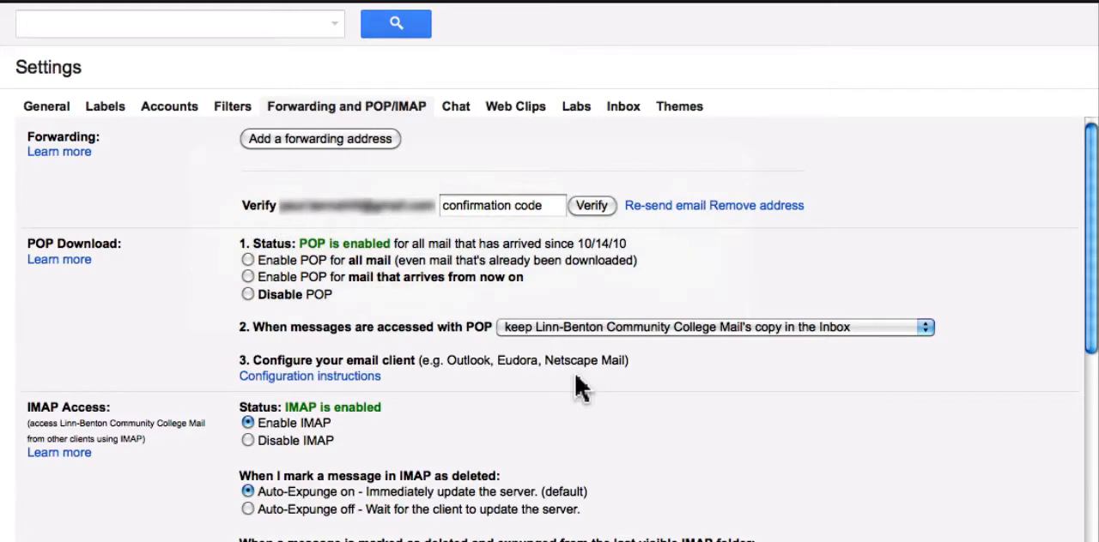
left_click(501, 206)
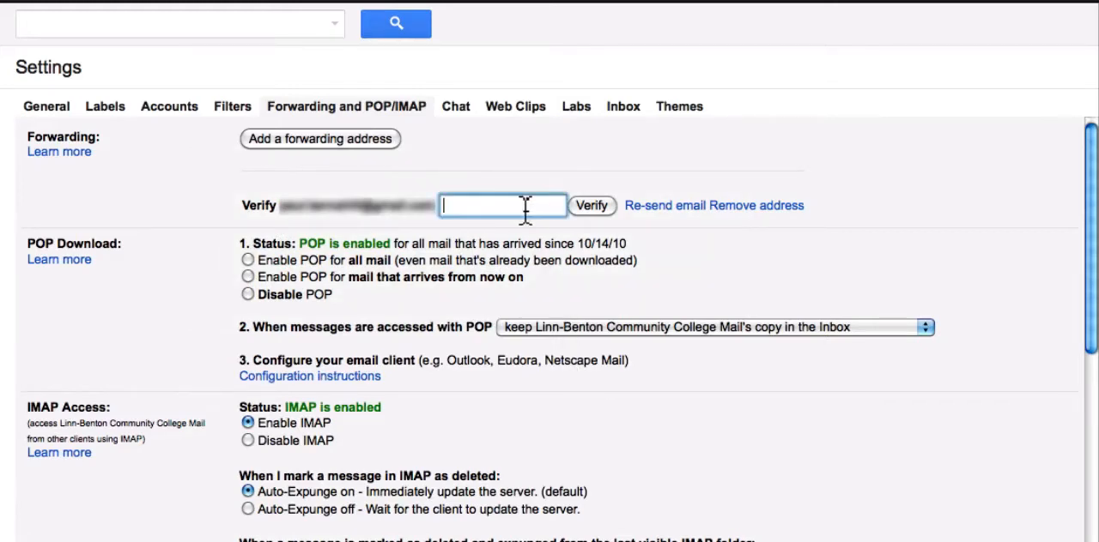
right_click(501, 206)
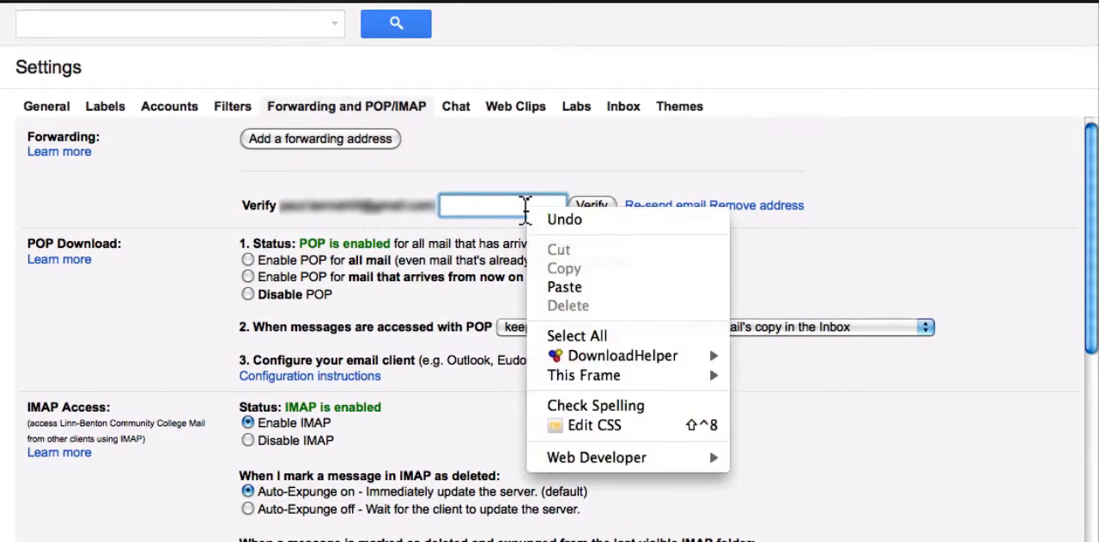
left_click(565, 287)
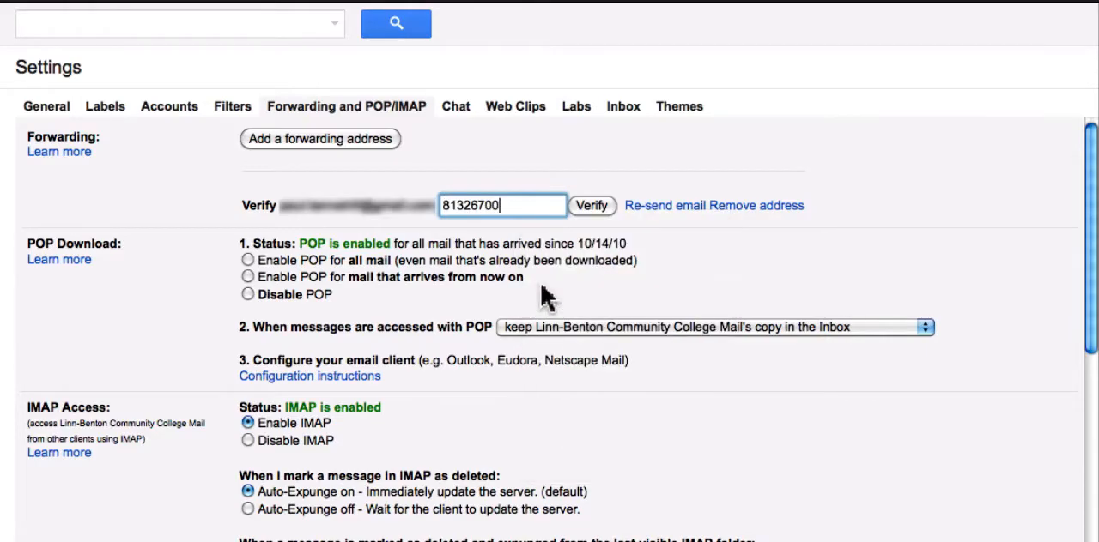
mouse_move(592, 220)
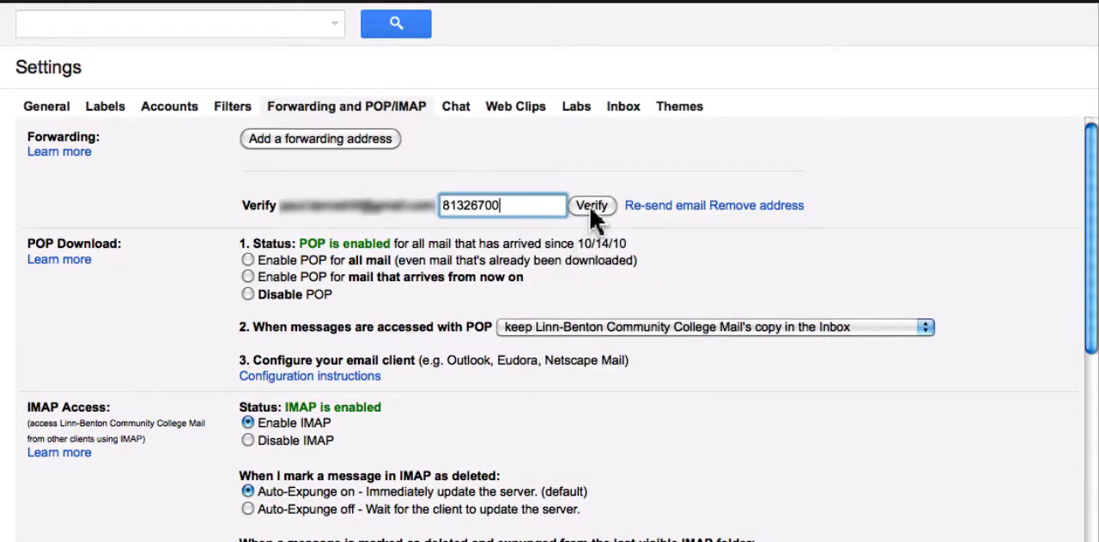
left_click(591, 206)
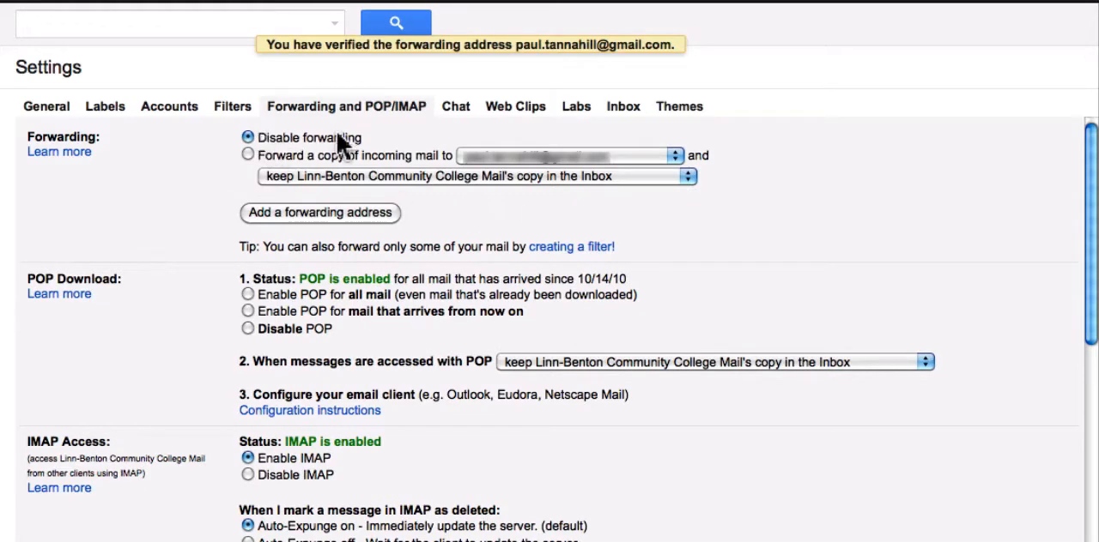
- Enable forwarding a copy of incoming mail, keeping the original copy in the Inbox
left_click(247, 156)
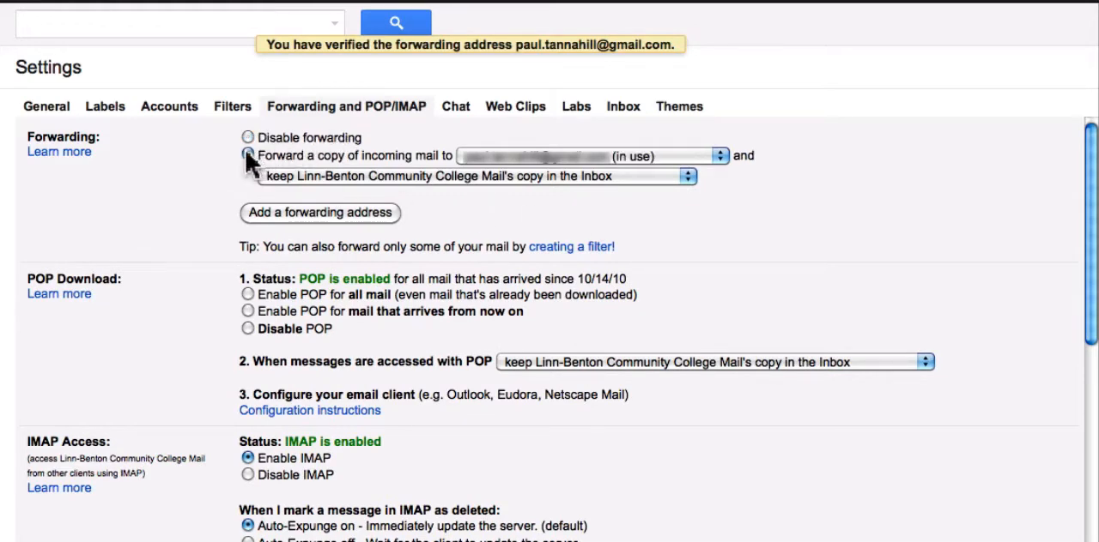
left_click(248, 157)
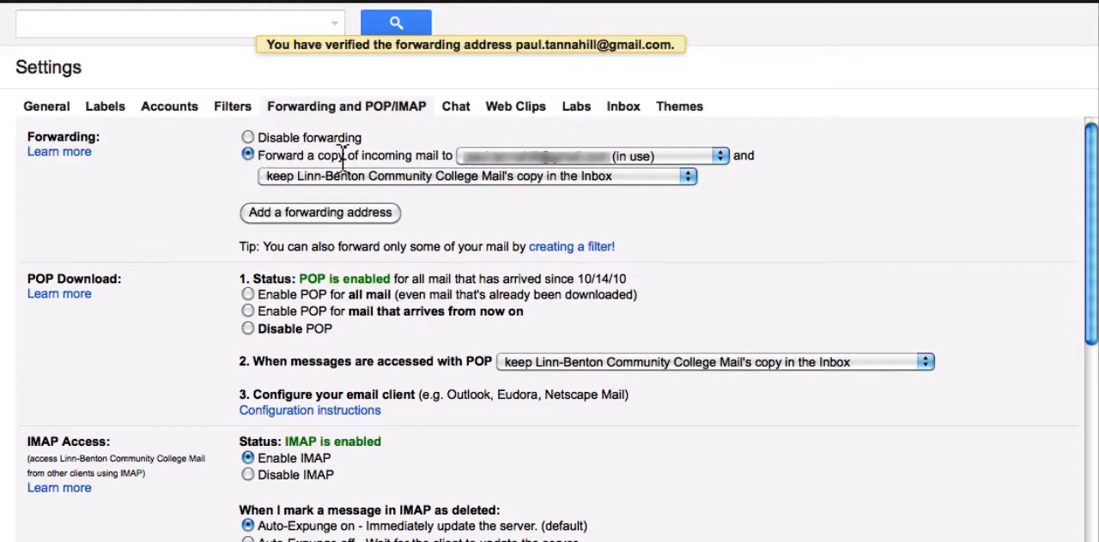
mouse_move(653, 162)
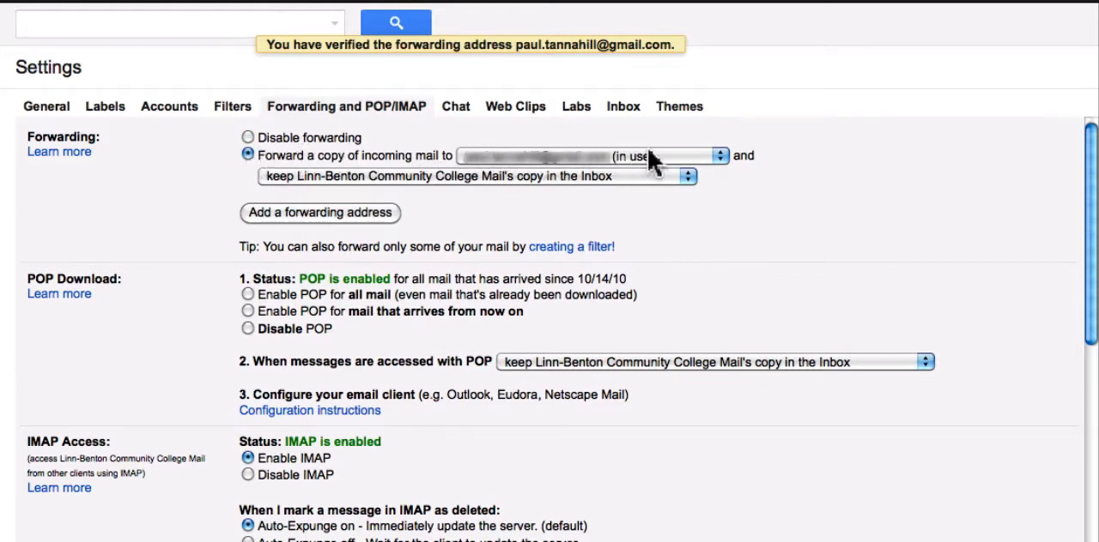
mouse_move(725, 168)
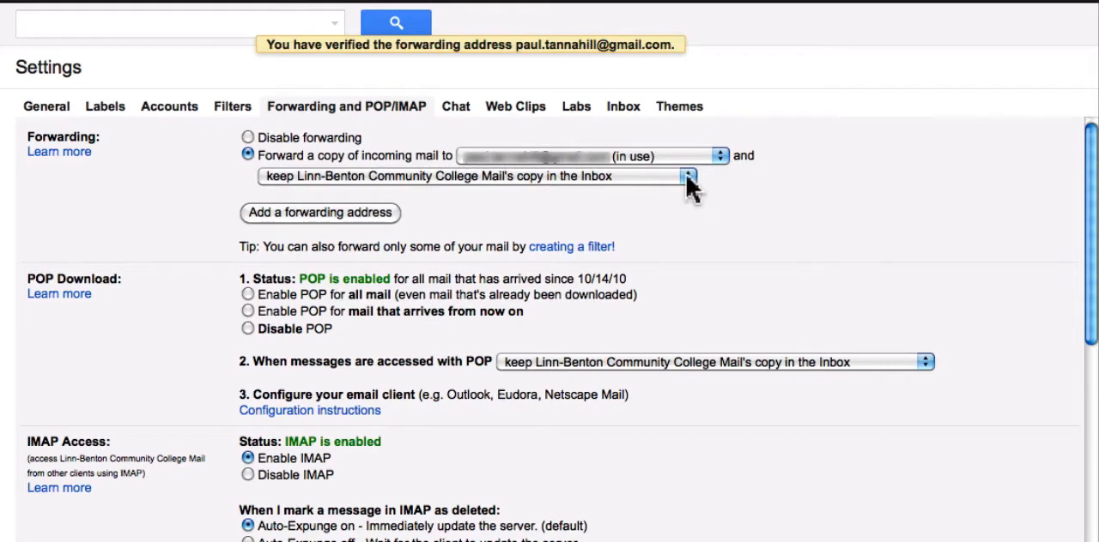
left_click(685, 175)
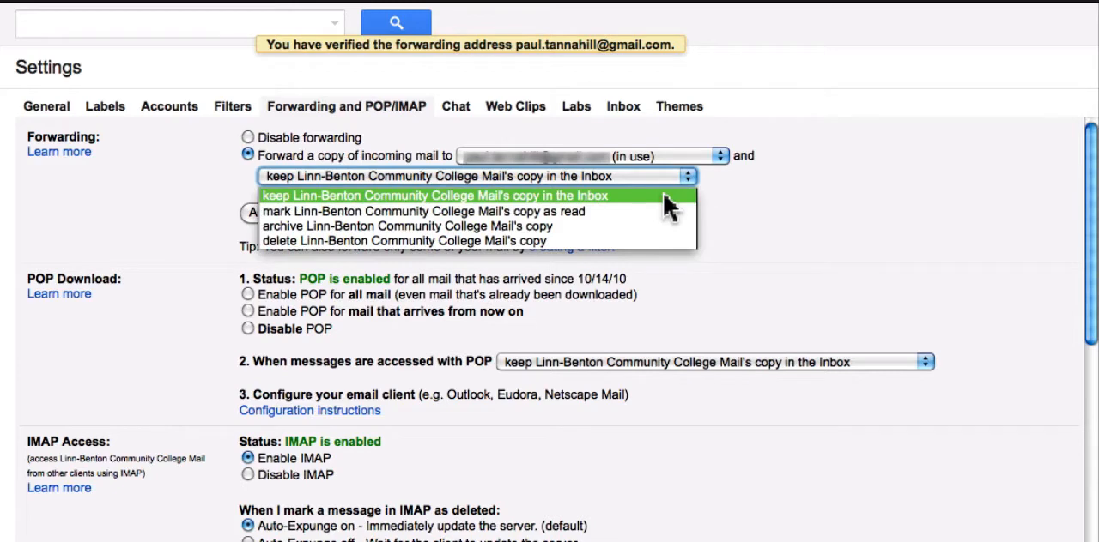
mouse_move(644, 211)
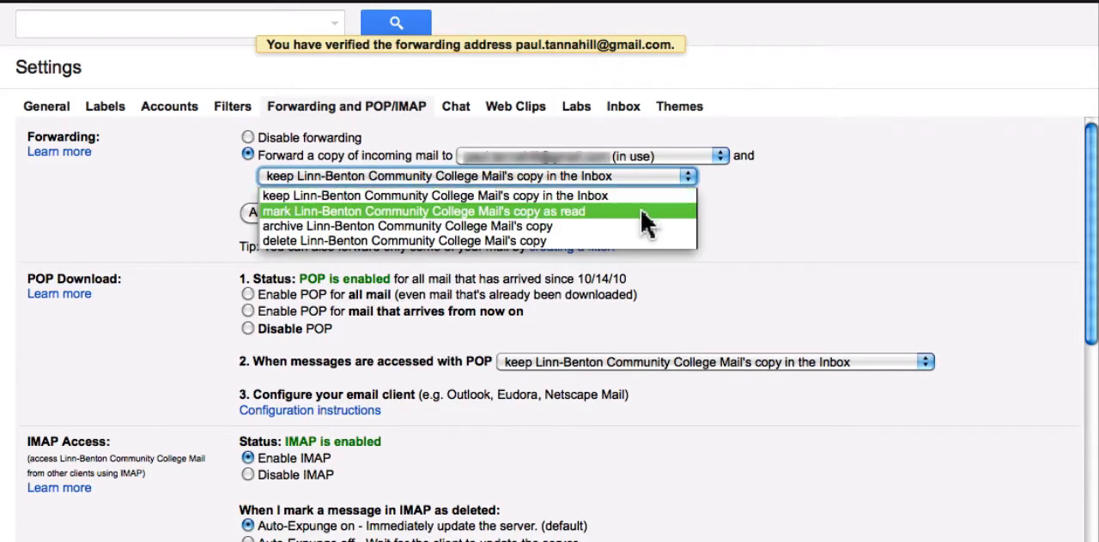
mouse_move(642, 227)
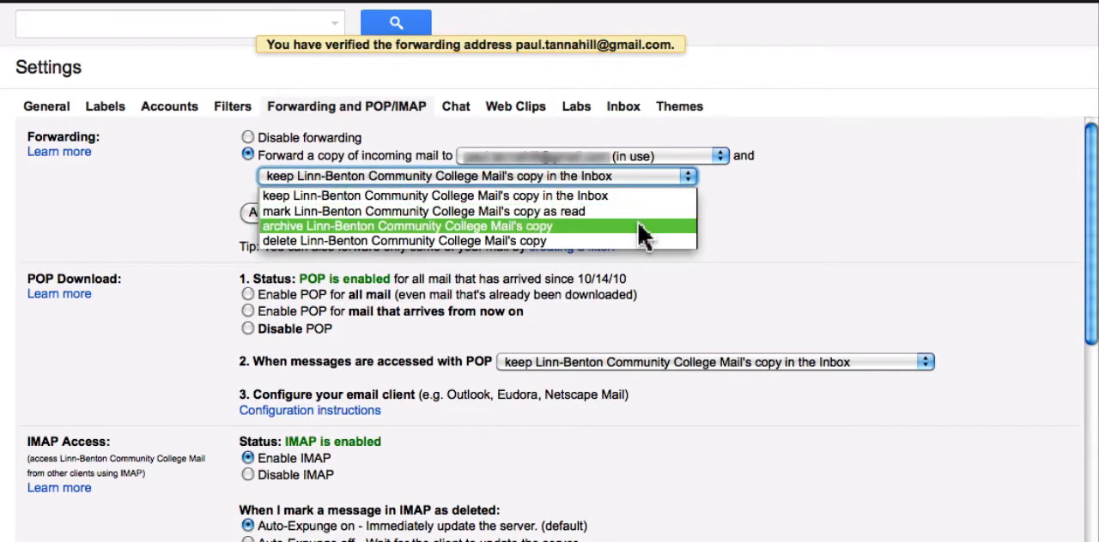
mouse_move(661, 217)
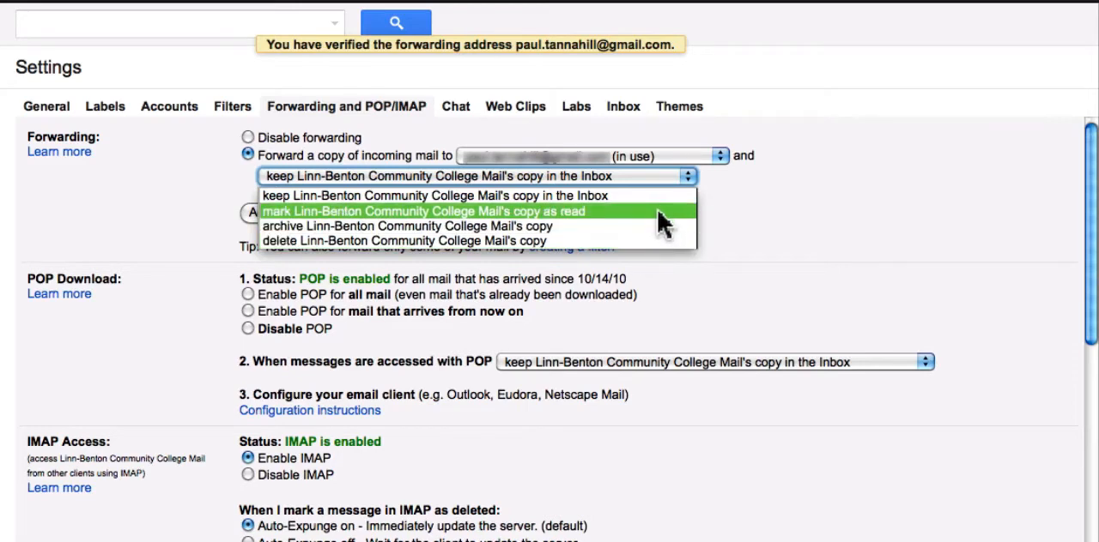
left_click(436, 196)
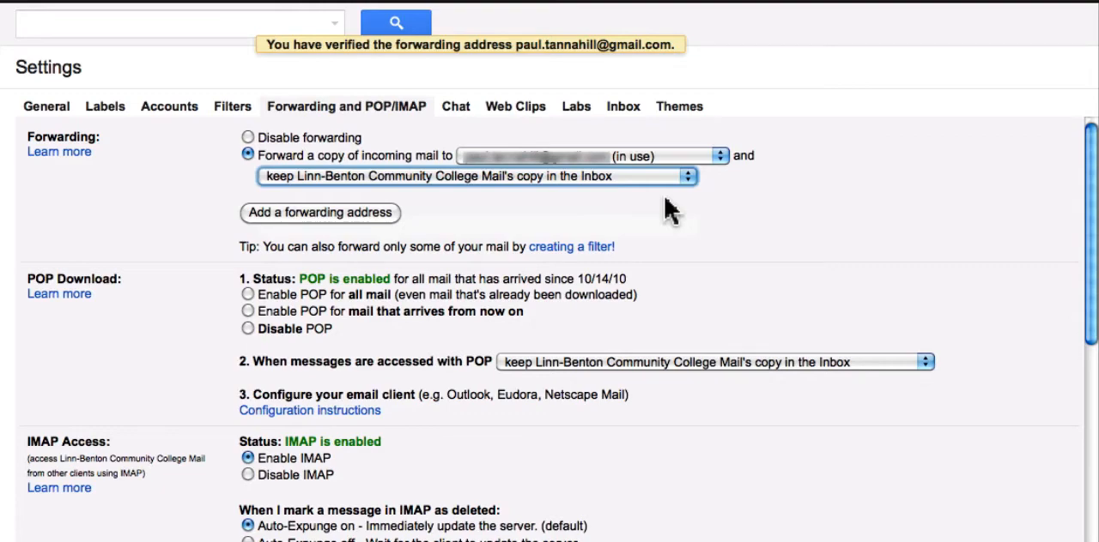
scroll("down", 3)
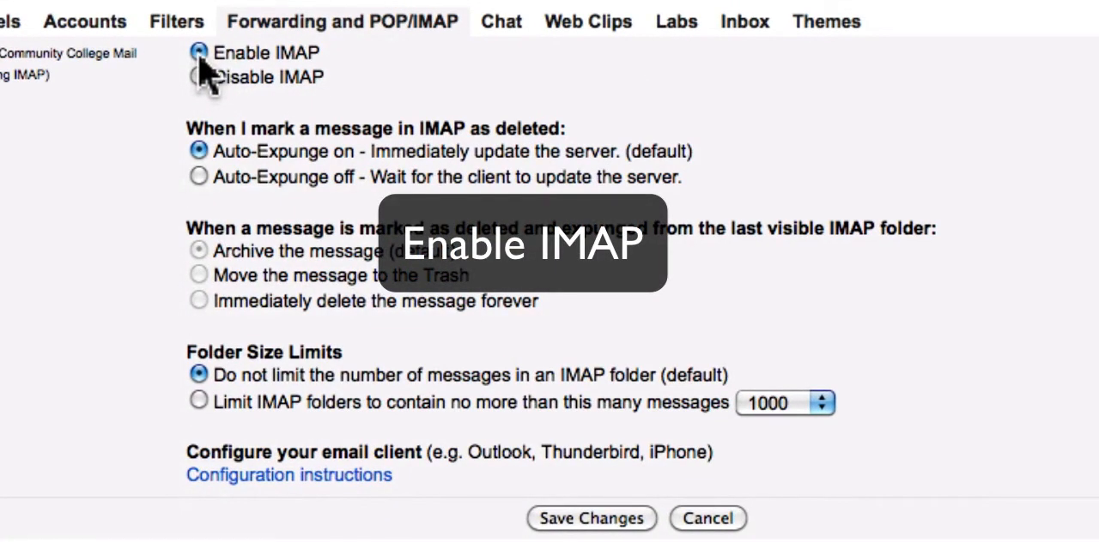
mouse_move(202, 89)
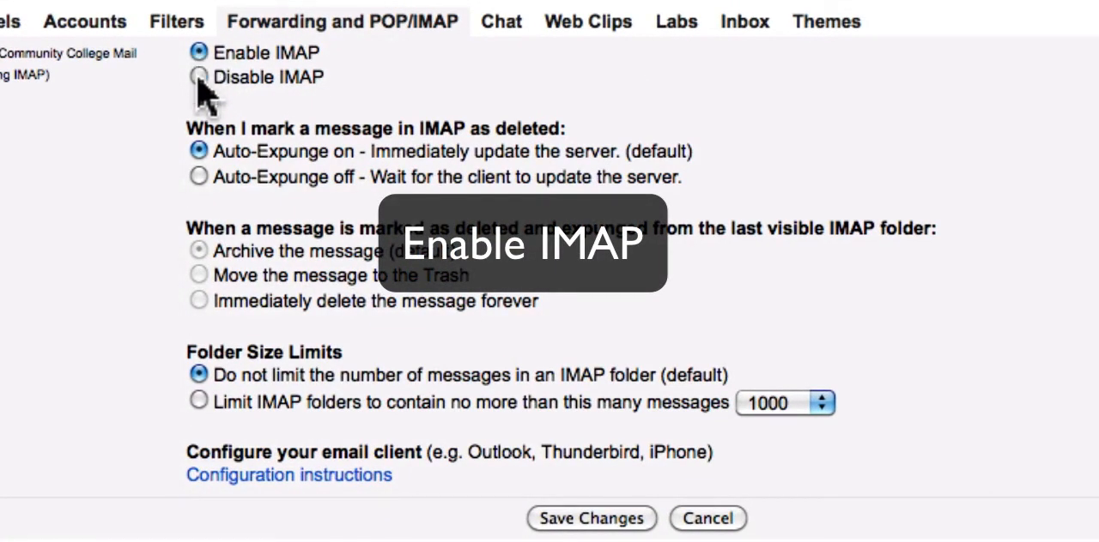